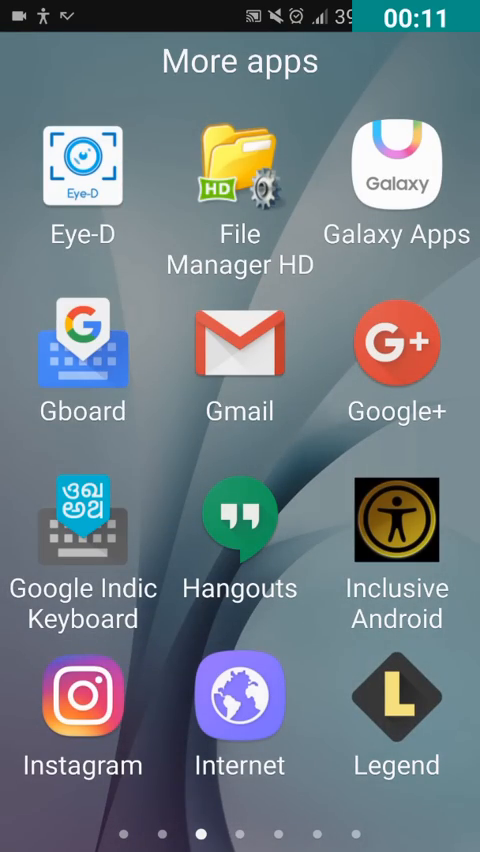
# Launch Gboard from the More apps drawer to reach its keyboard settings.
pyautogui.click(82, 360)
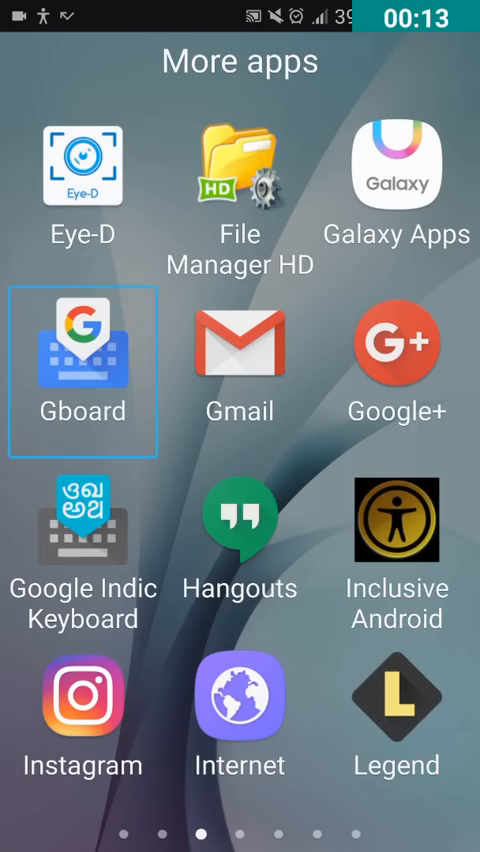
pyautogui.click(83, 360)
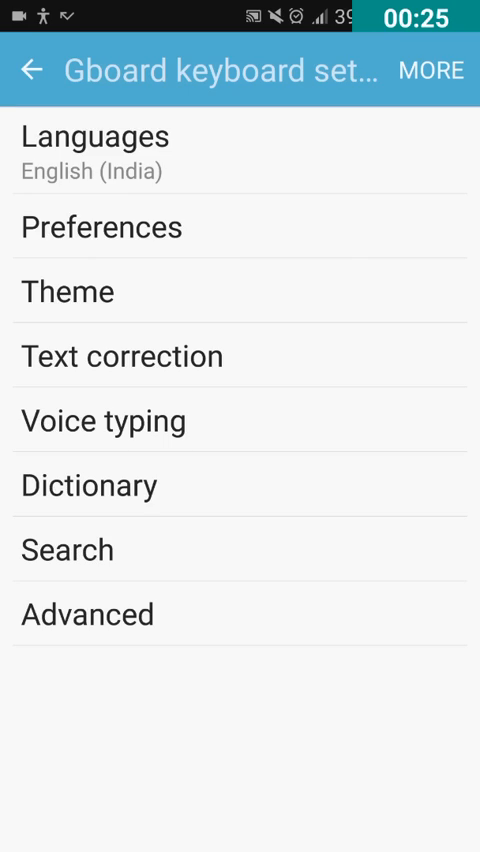
# Move through Languages, Preferences, Theme, Text correction and Voice typing to open Dictionary settings.
pyautogui.click(240, 152)
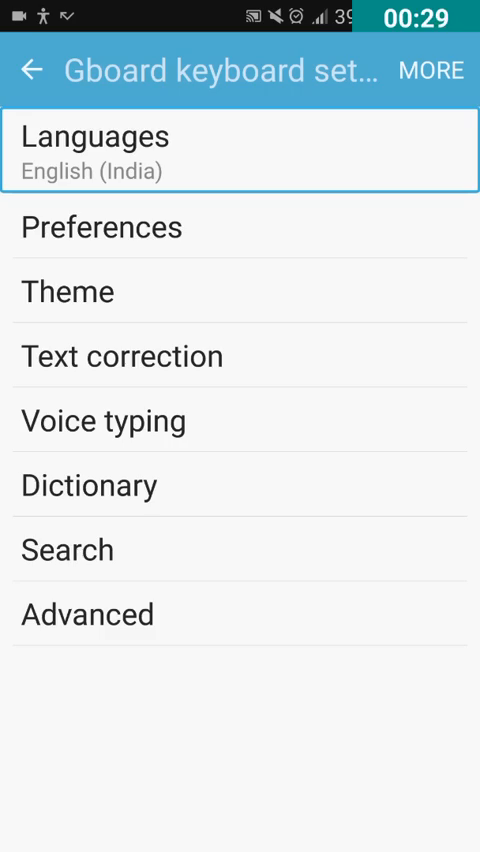
pyautogui.click(240, 226)
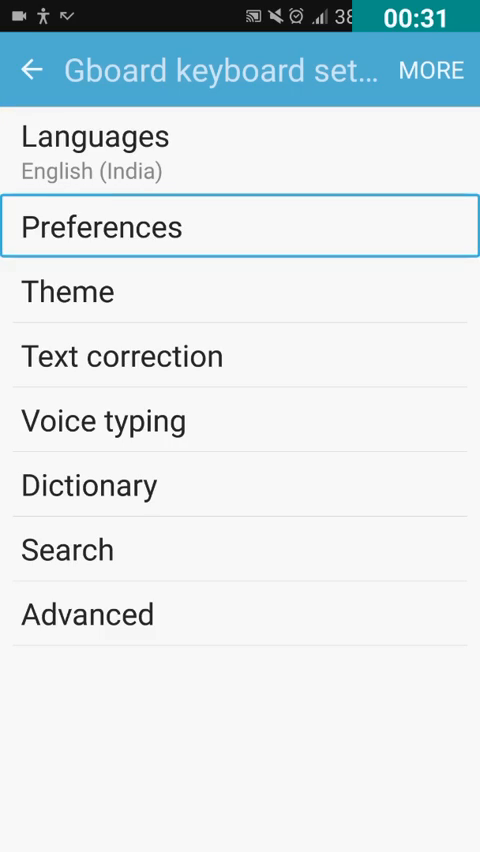
pyautogui.click(240, 291)
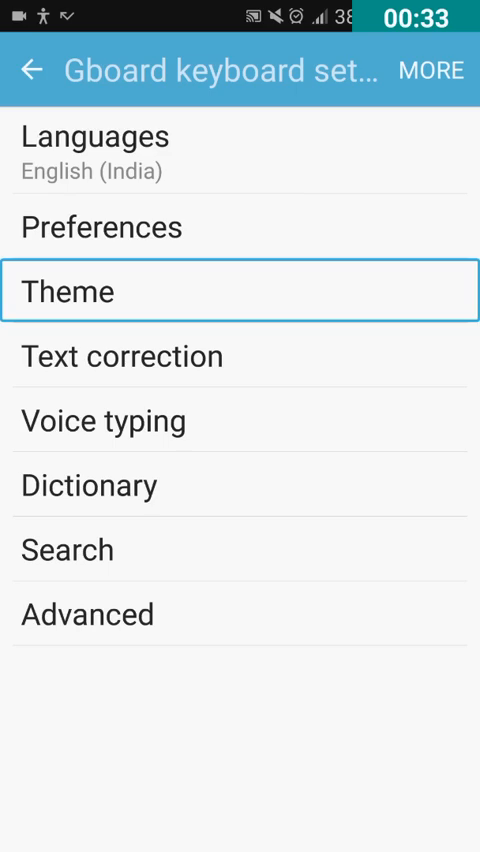
pyautogui.click(240, 355)
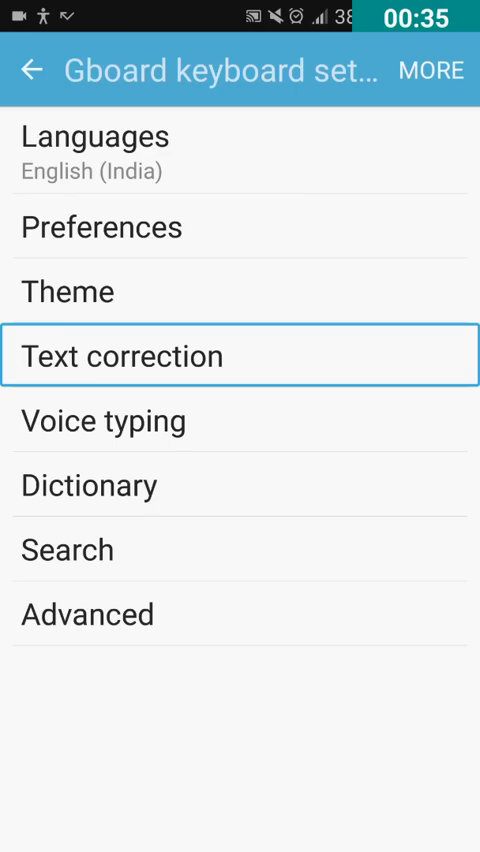
pyautogui.click(240, 420)
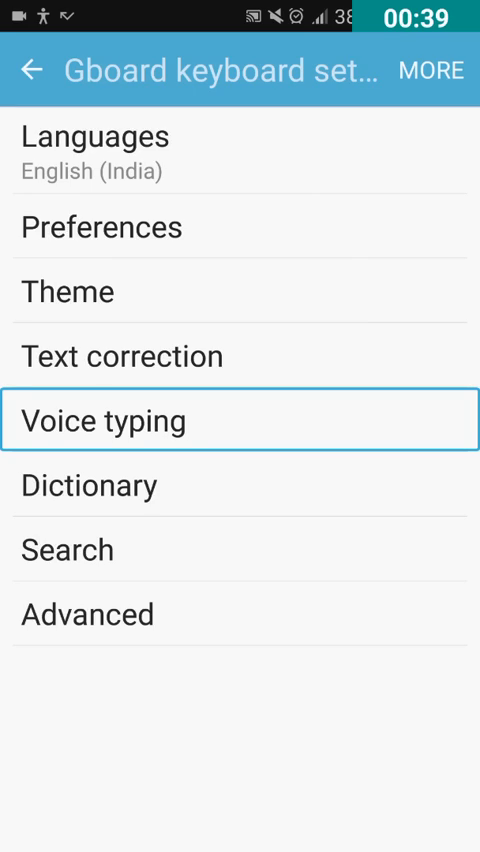
pyautogui.click(240, 485)
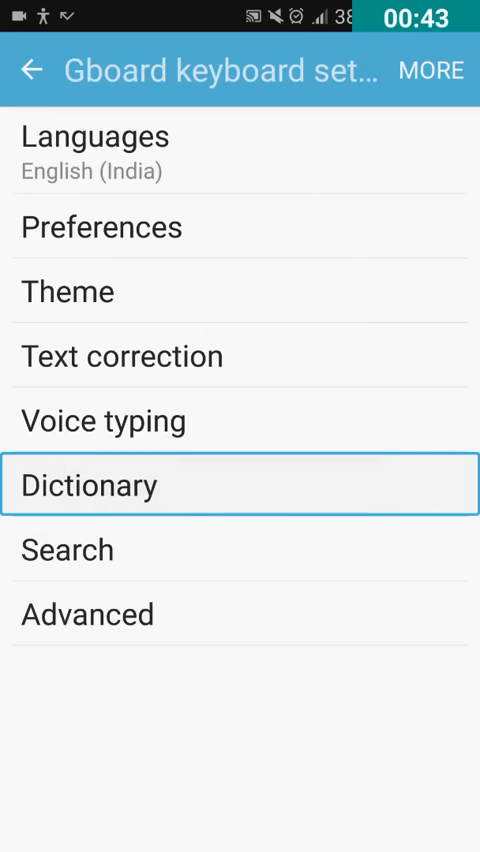
pyautogui.click(240, 485)
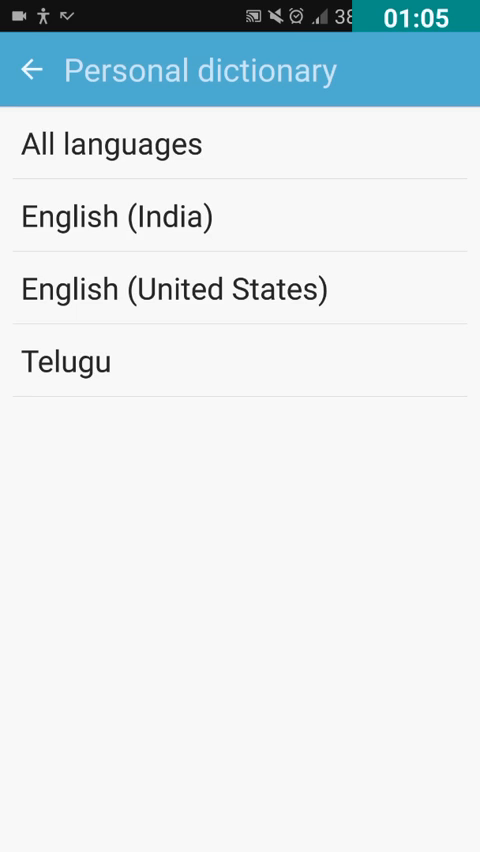
# Open the empty English (India) personal dictionary.
pyautogui.click(240, 216)
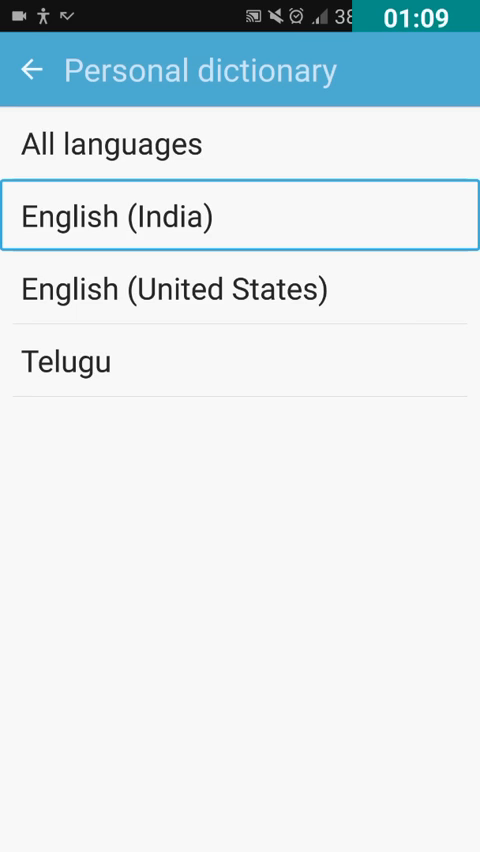
pyautogui.click(240, 216)
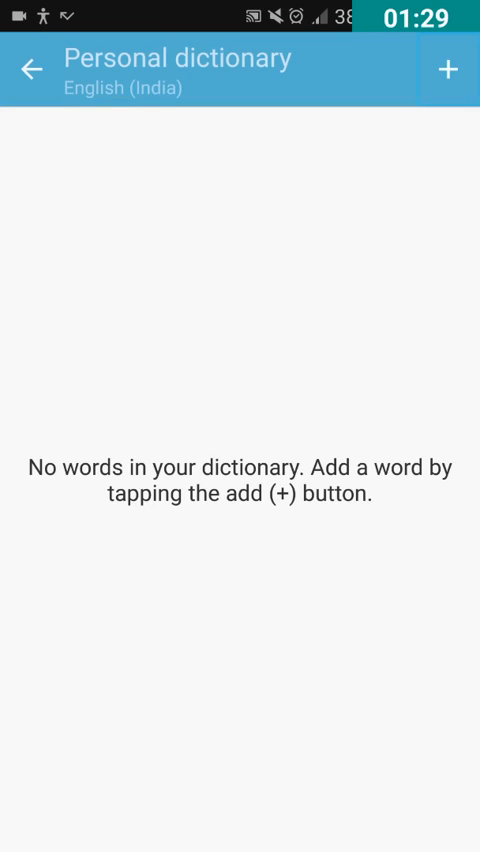
# Add a new English (India) entry and activate its empty word field.
pyautogui.click(451, 70)
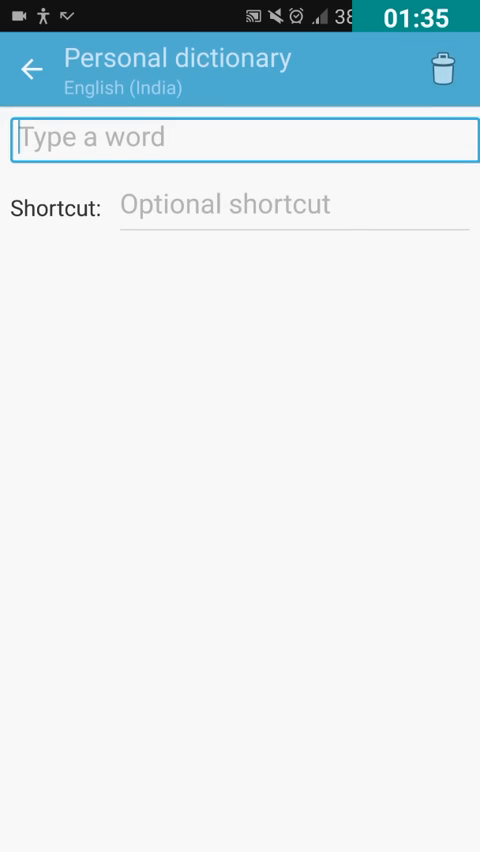
pyautogui.click(290, 205)
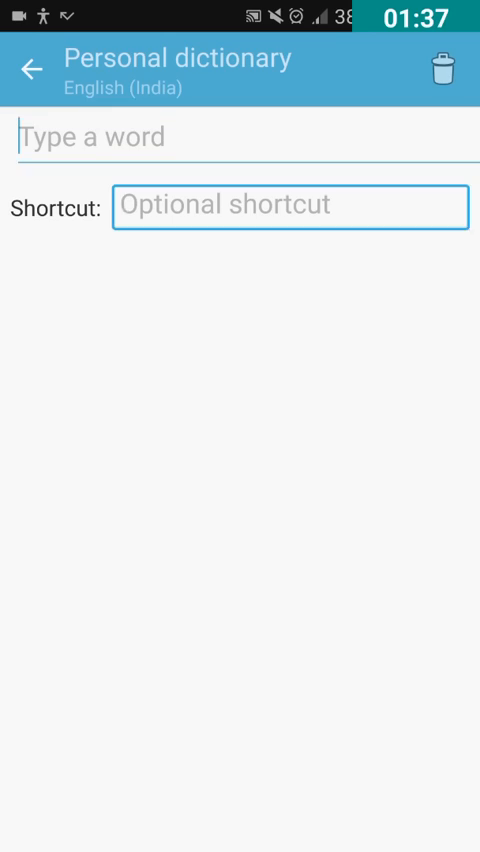
pyautogui.click(240, 137)
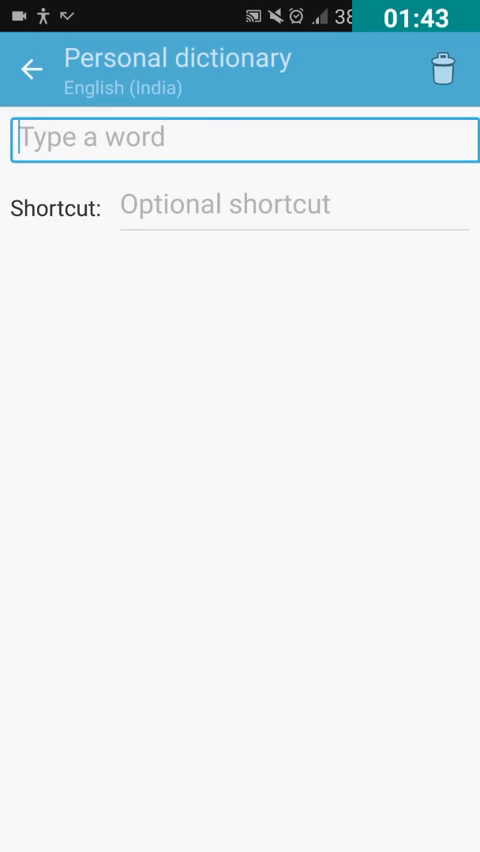
pyautogui.click(290, 205)
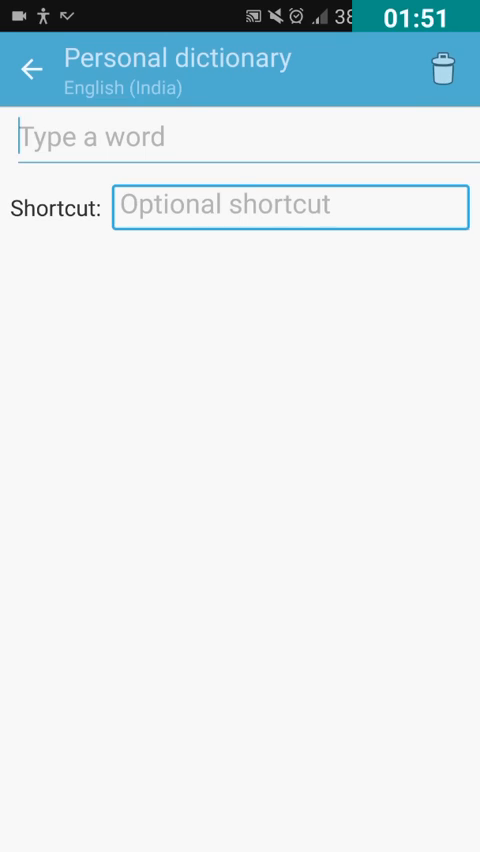
pyautogui.click(240, 137)
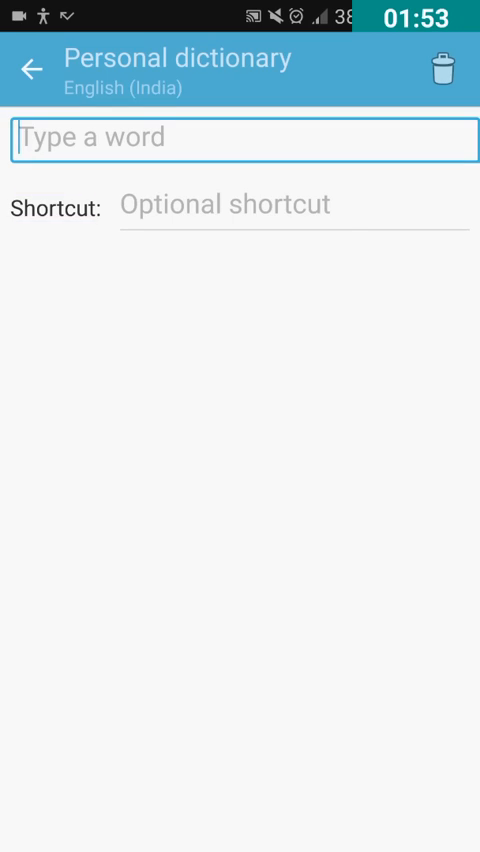
pyautogui.click(240, 138)
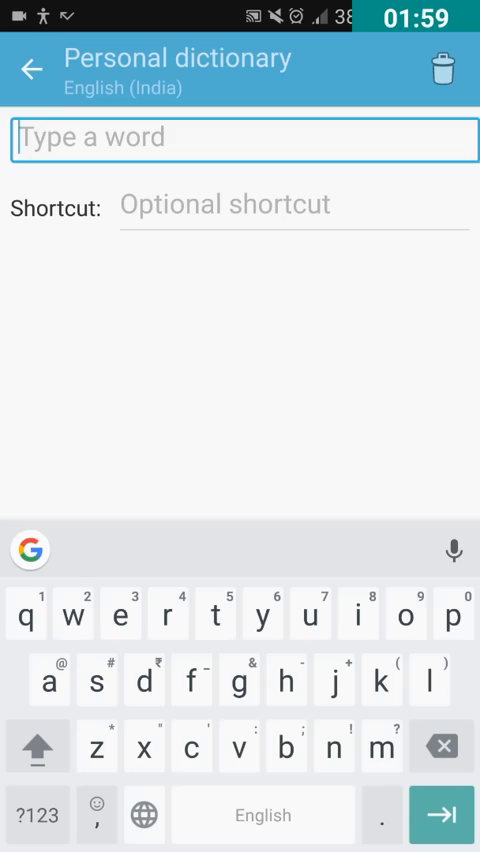
# Enter 'thank you' as the dictionary word, moving to the shortcut field.
pyautogui.write('th')
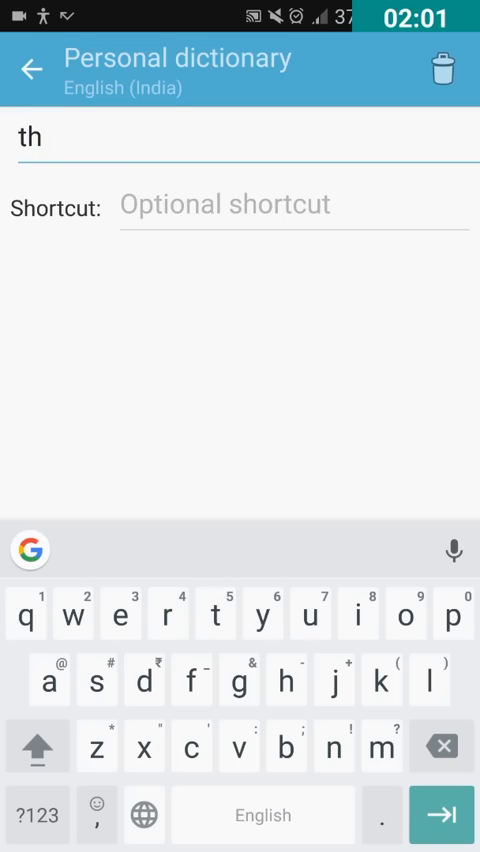
pyautogui.write('ank y')
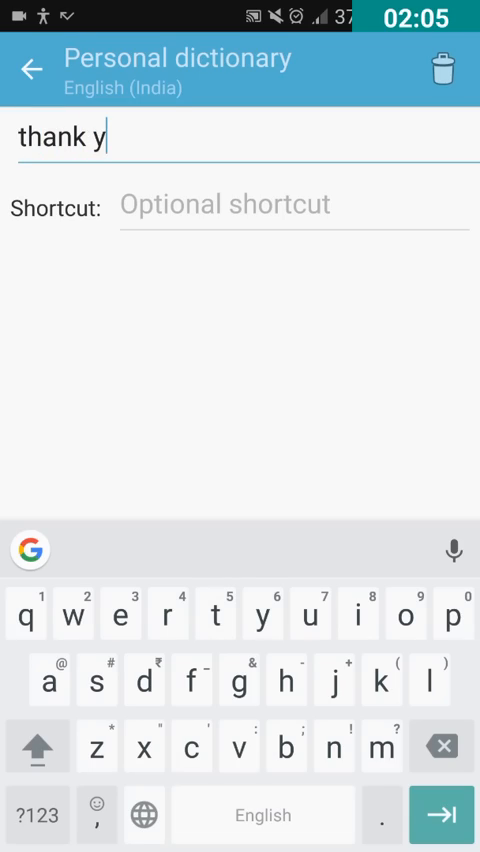
pyautogui.write('ou')
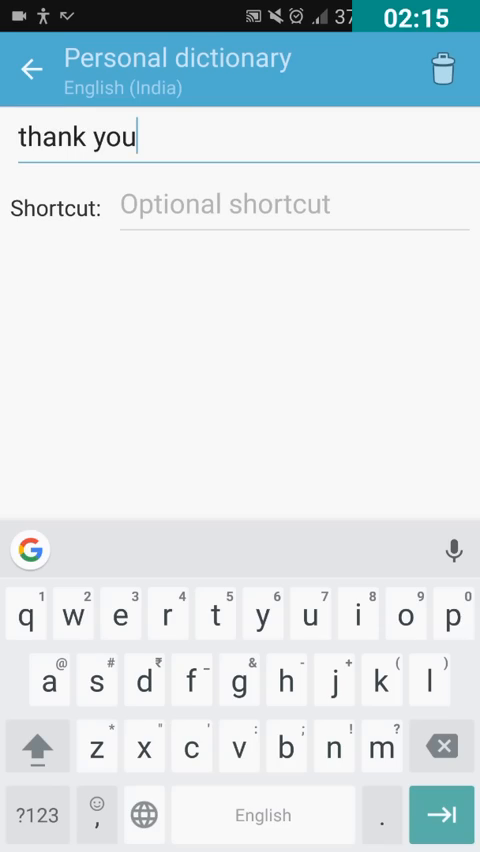
pyautogui.click(292, 205)
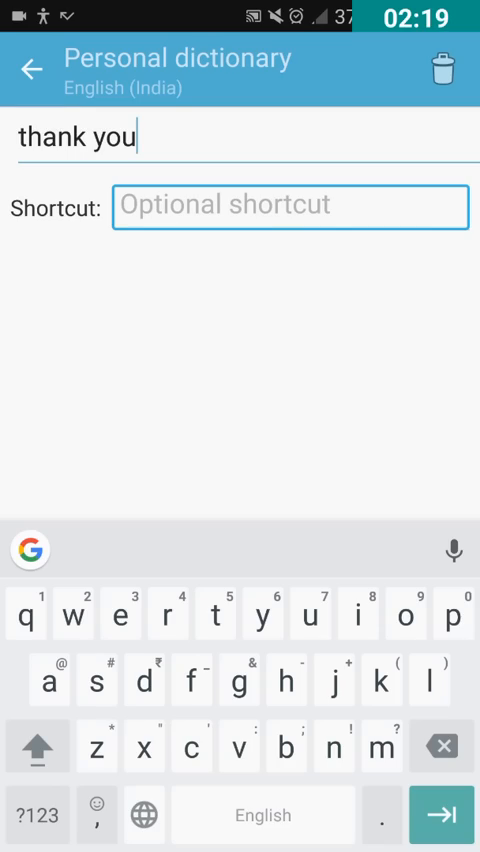
# Enter shortcut 'ty', review both fields, and leave the finished entry.
pyautogui.click(290, 206)
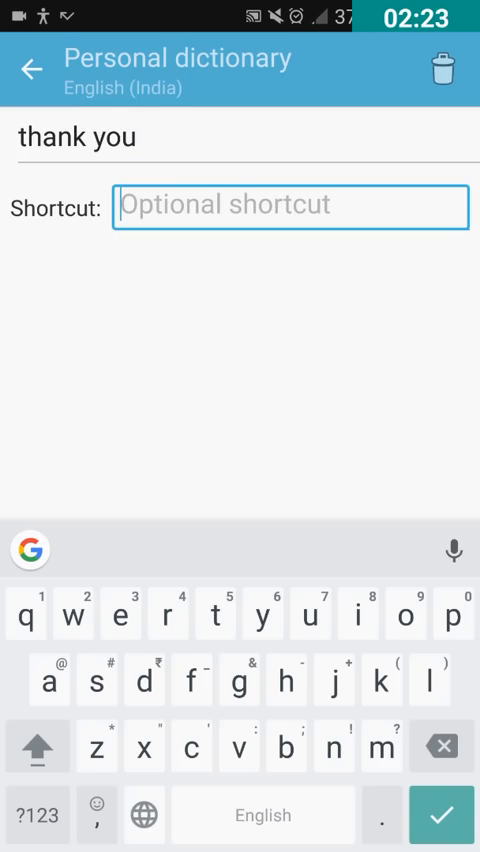
pyautogui.write('ty')
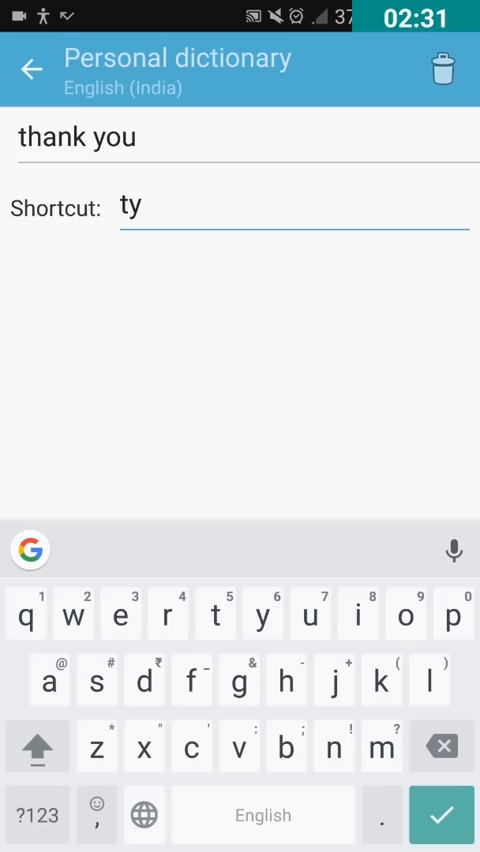
pyautogui.click(240, 138)
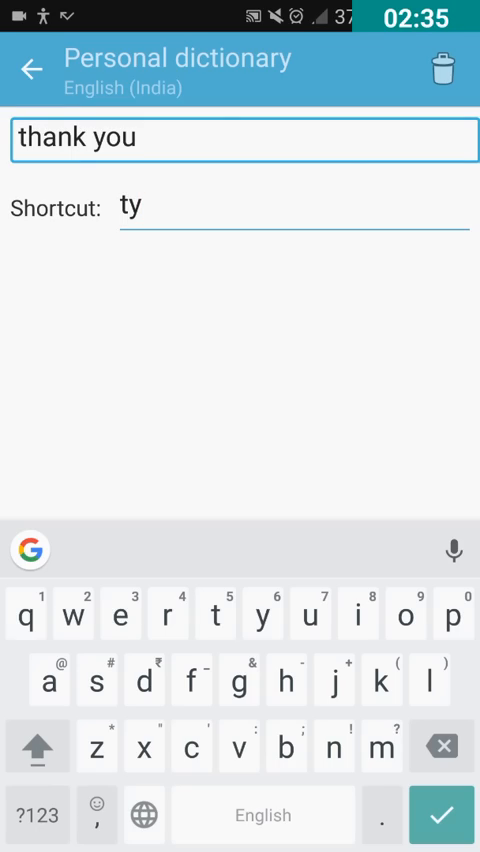
pyautogui.click(290, 207)
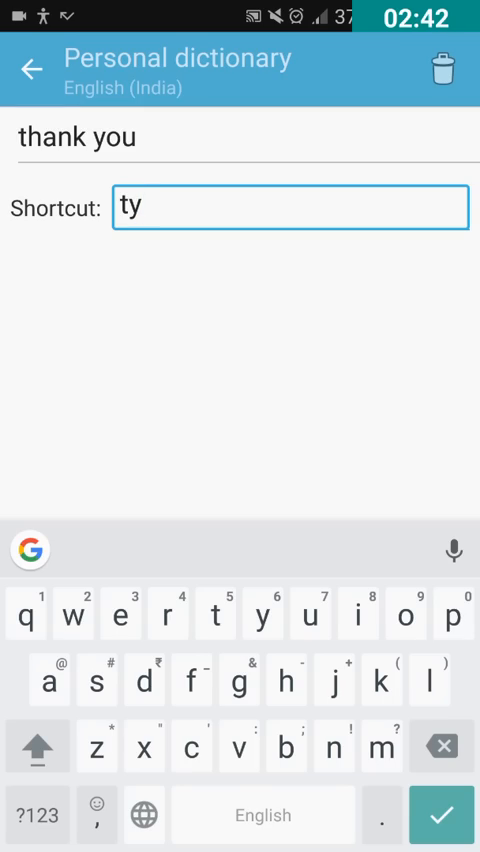
pyautogui.click(34, 71)
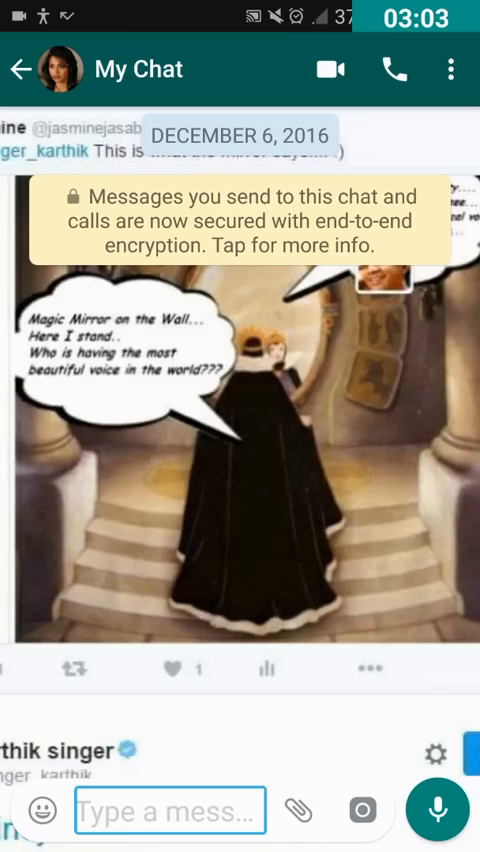
# Type 'Ty' in the My Chat message box to trigger the 'Thank you' suggestion.
pyautogui.click(299, 810)
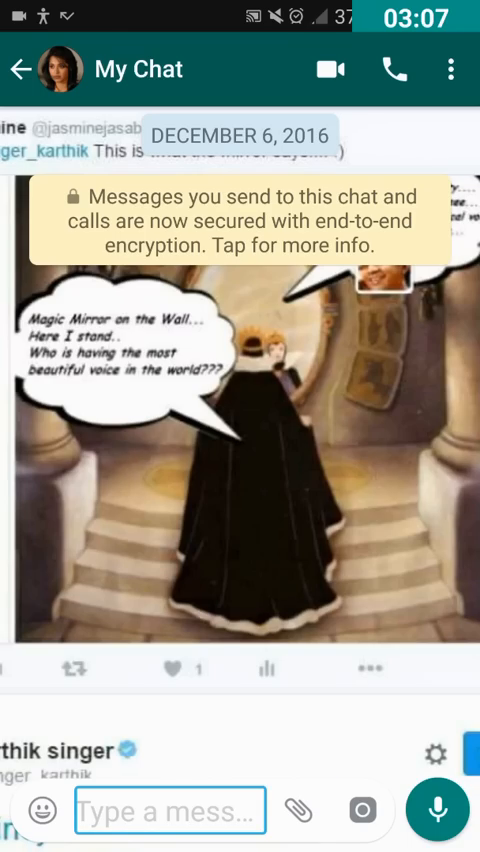
pyautogui.click(170, 810)
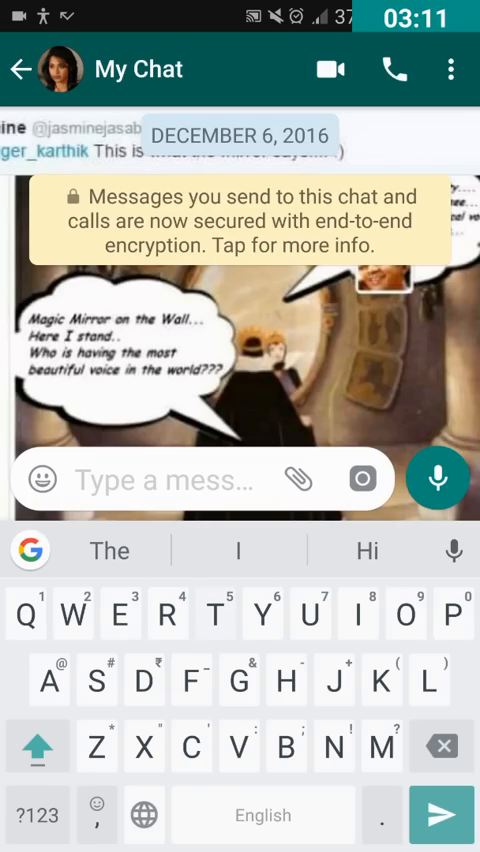
pyautogui.write('Ty')
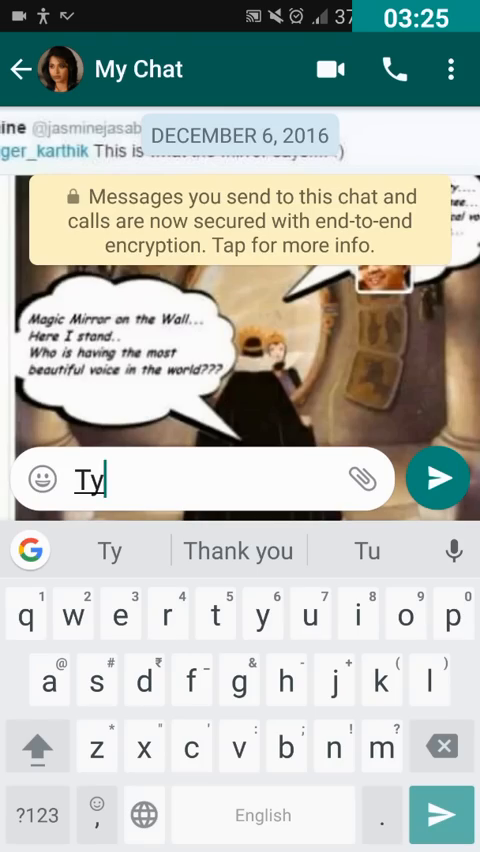
# Accept the 'Thank you' suggestion and send it to My Chat.
pyautogui.click(238, 551)
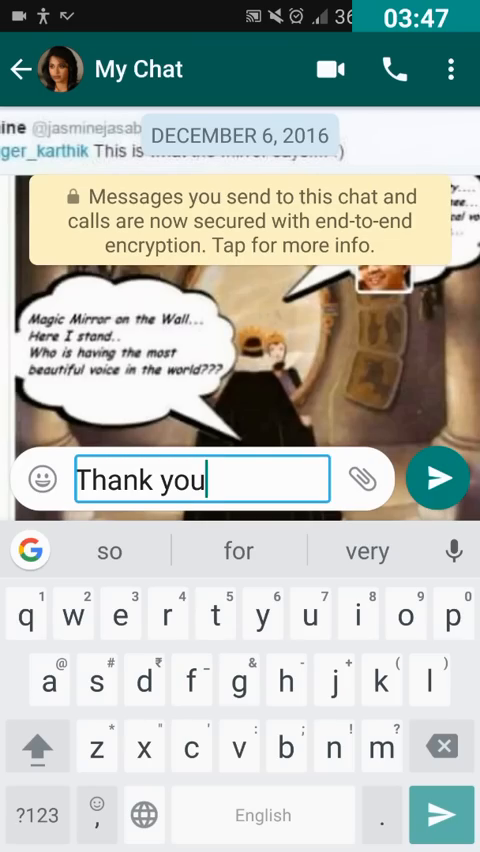
pyautogui.click(437, 477)
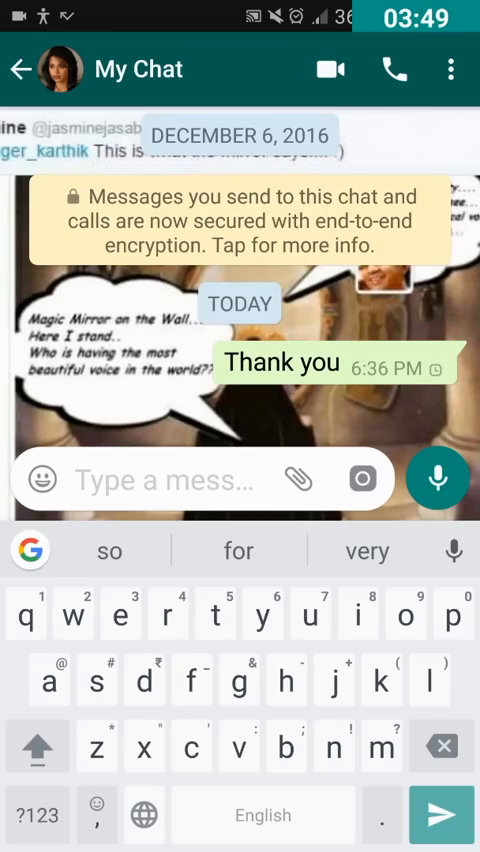